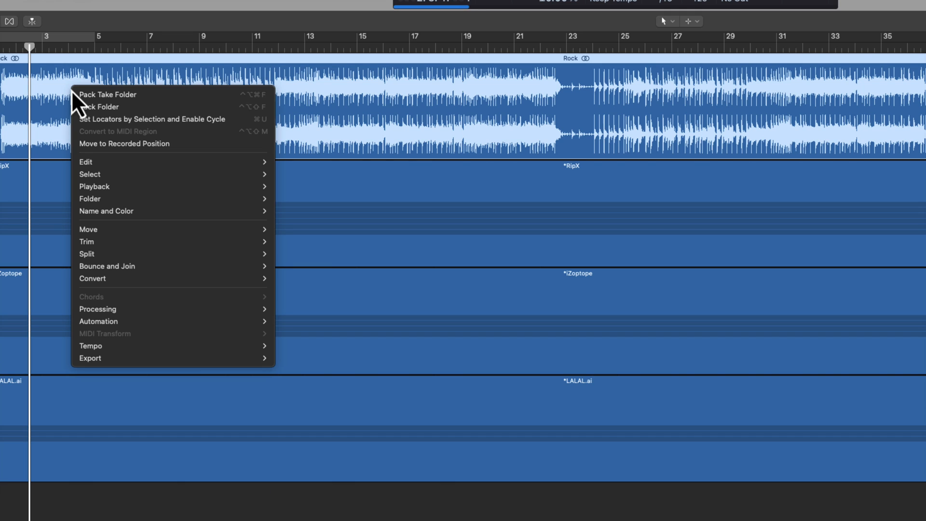
pyautogui.moveTo(98, 309)
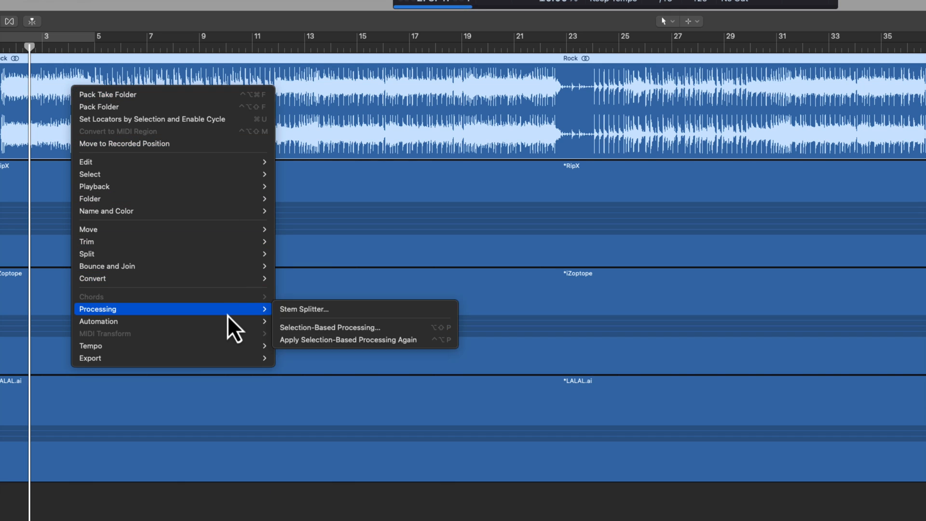
pyautogui.moveTo(301, 319)
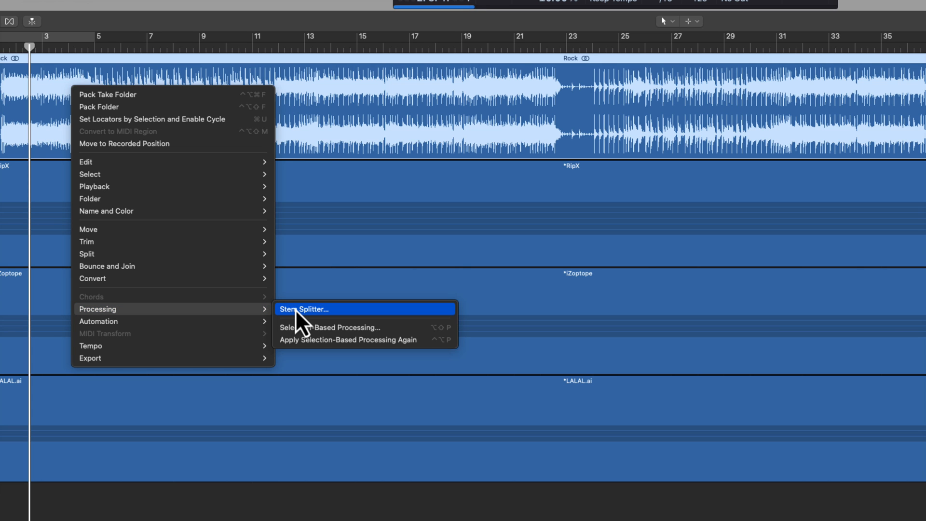
# - Bring up the Stem Splitter for the Rock region with vocals, drums, bass and other enabled
pyautogui.click(323, 309)
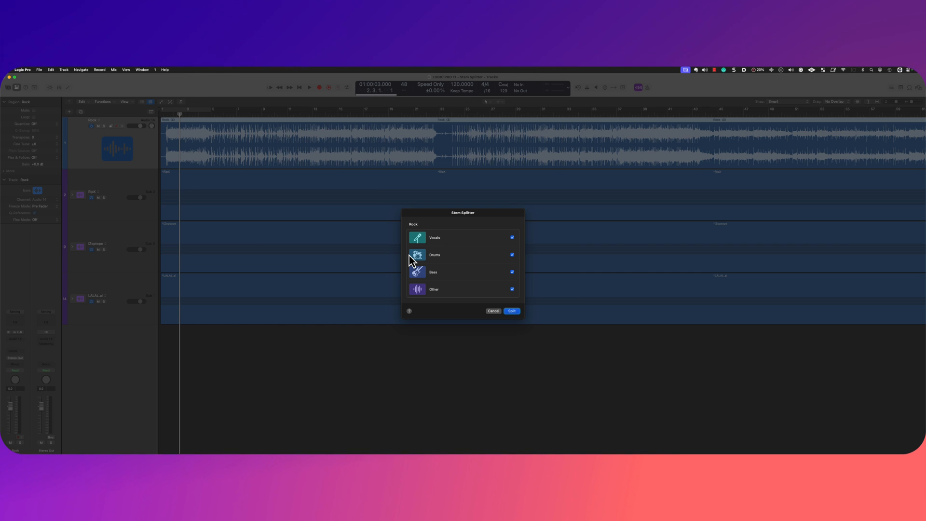
pyautogui.moveTo(445, 296)
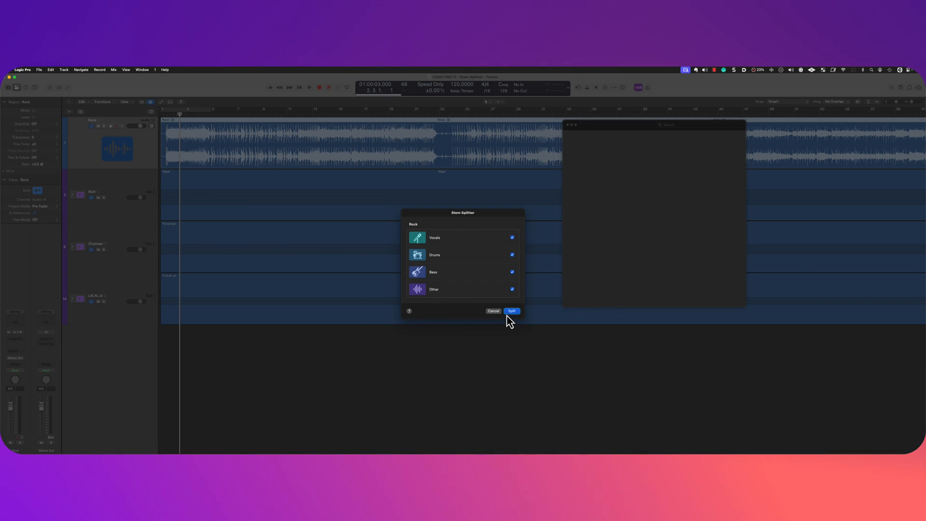
# - Split Rock into four stems, play the mix and solo the Rock (Stems) folder
pyautogui.click(511, 311)
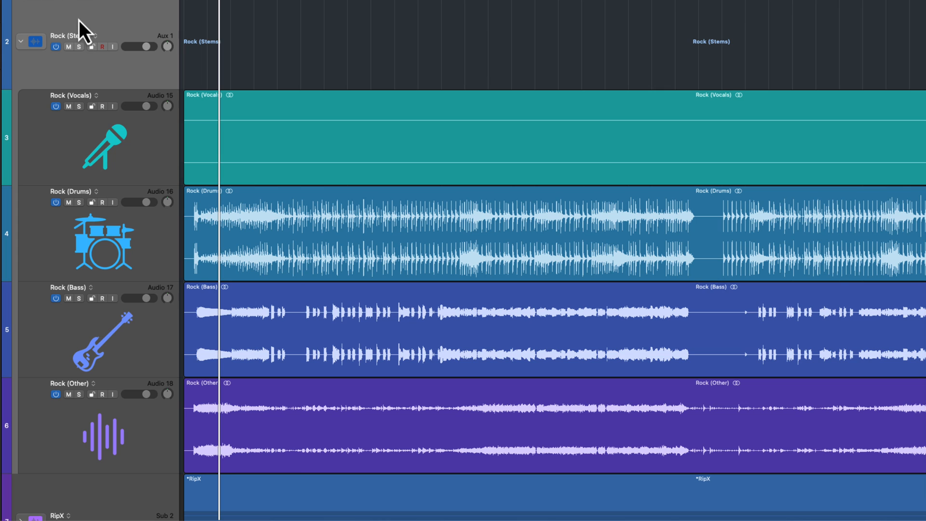
pyautogui.moveTo(82, 70)
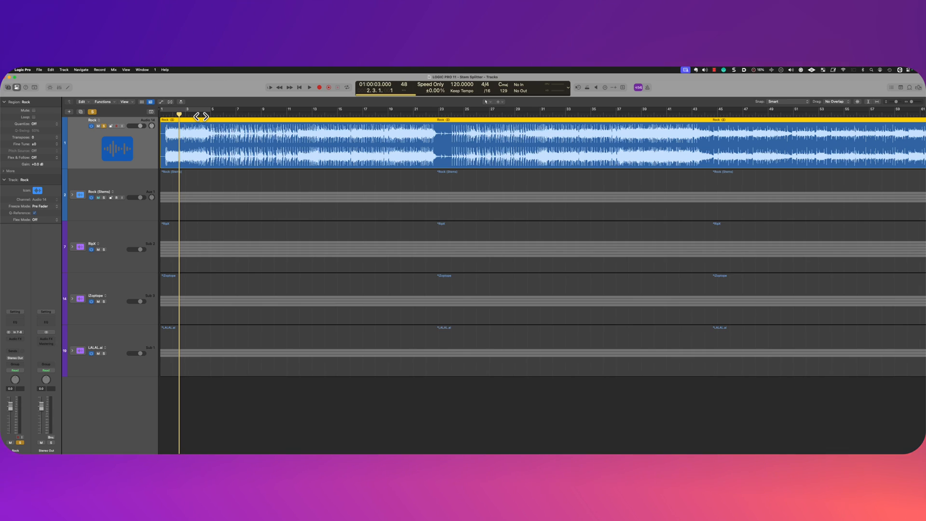
pyautogui.click(309, 87)
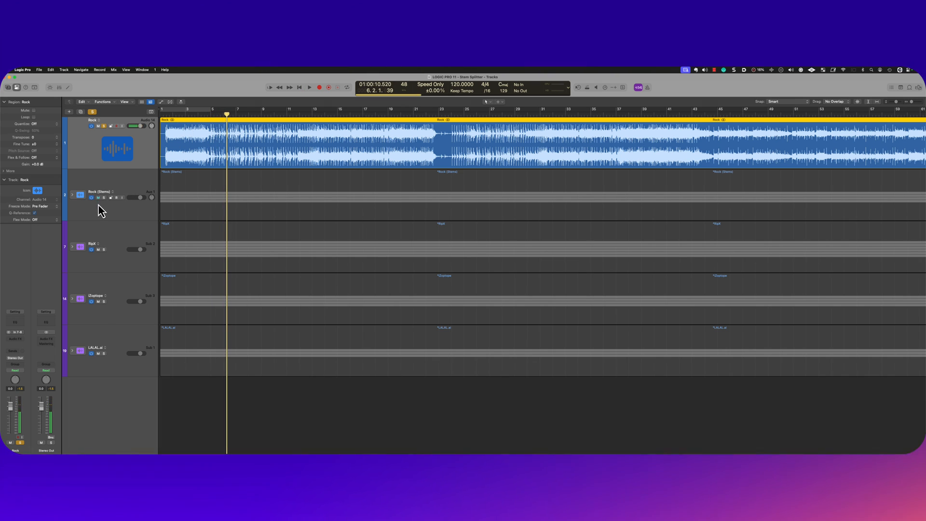
pyautogui.click(104, 196)
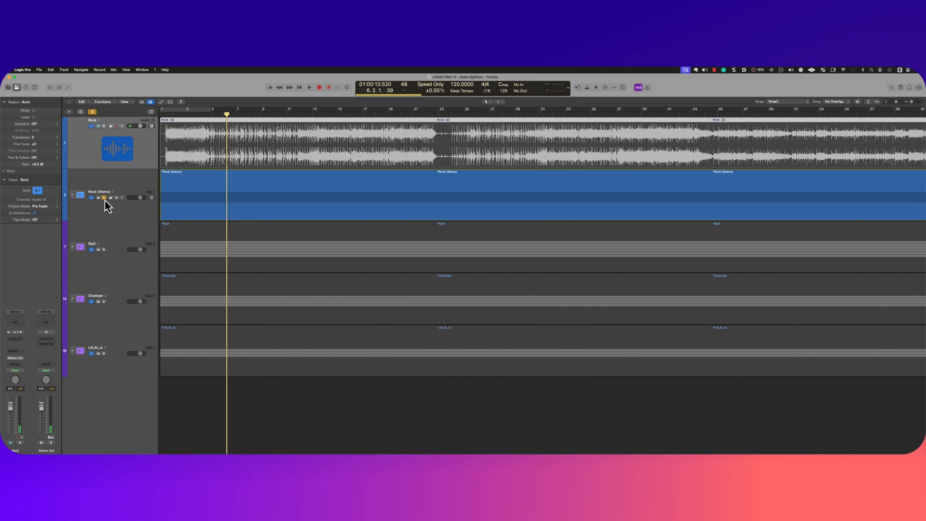
pyautogui.click(309, 87)
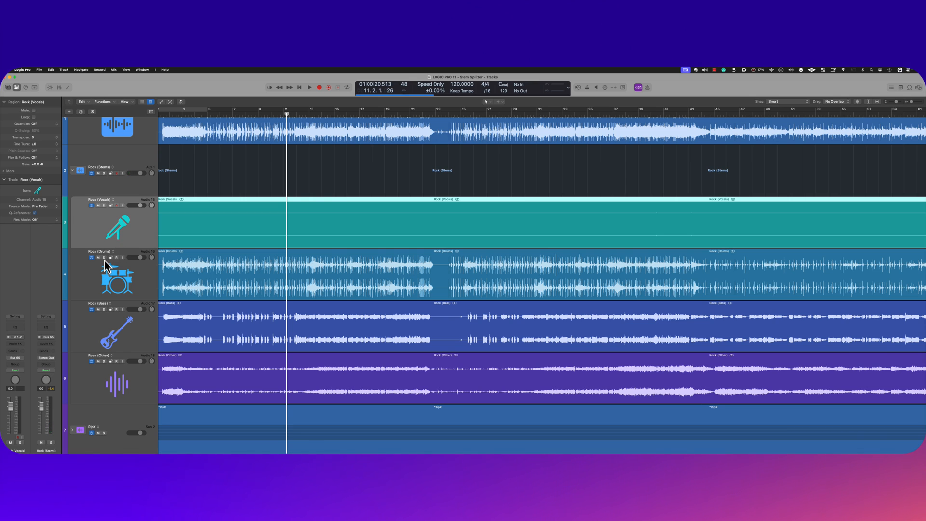
# - Solo and play the Rock drums, bass and other stems one at a time
pyautogui.click(105, 256)
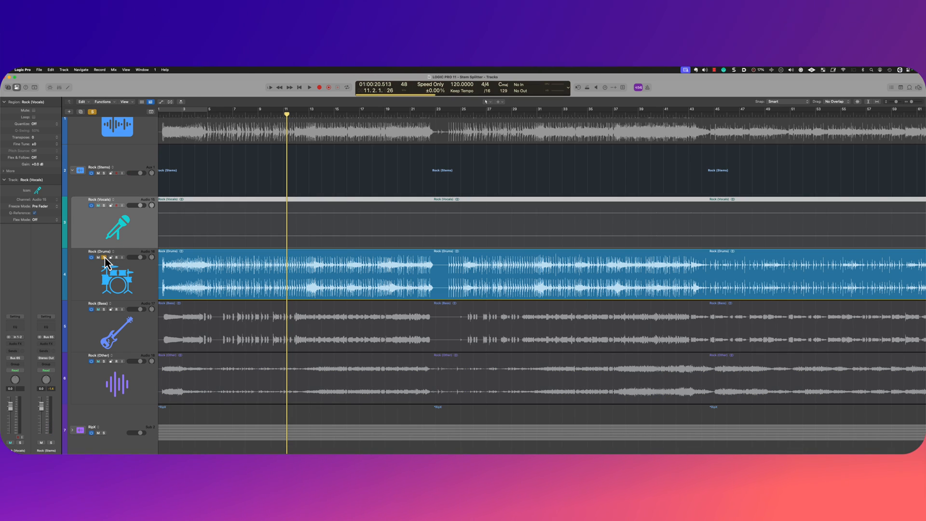
pyautogui.click(309, 87)
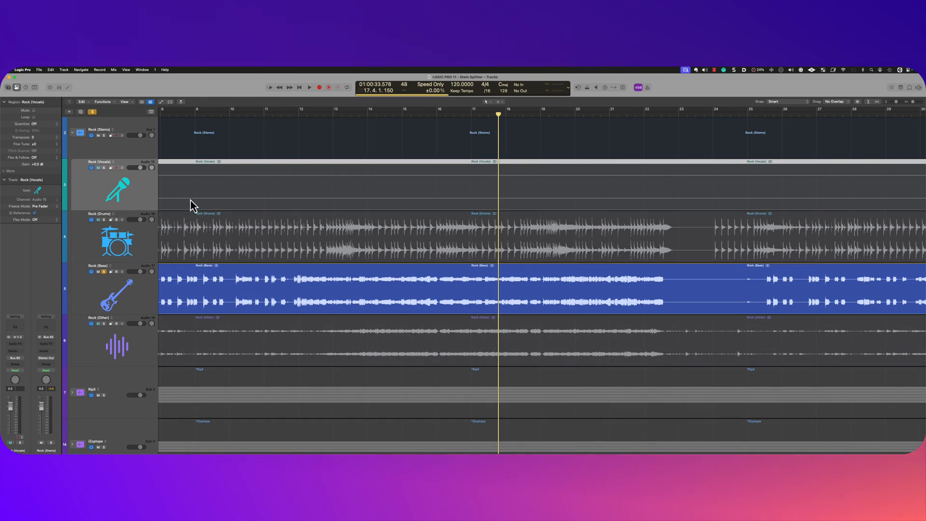
pyautogui.click(297, 112)
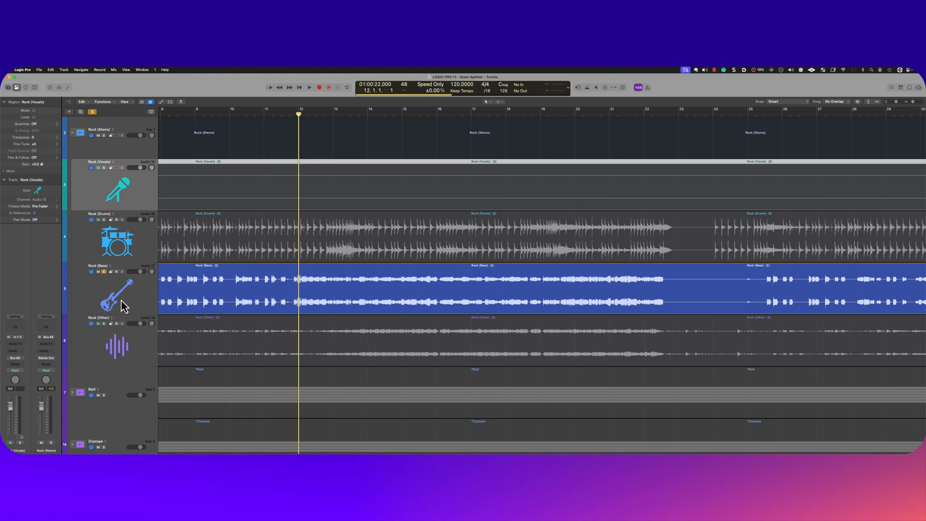
pyautogui.moveTo(123, 305)
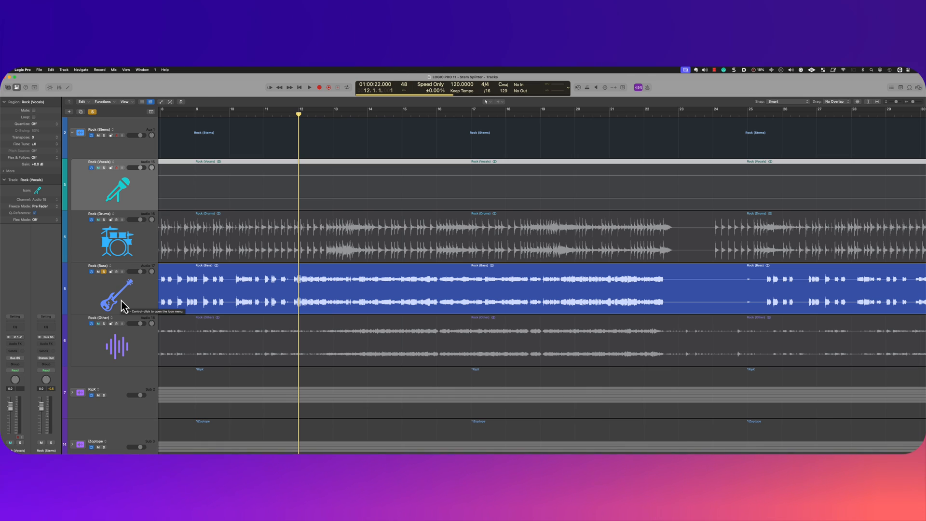
pyautogui.click(309, 86)
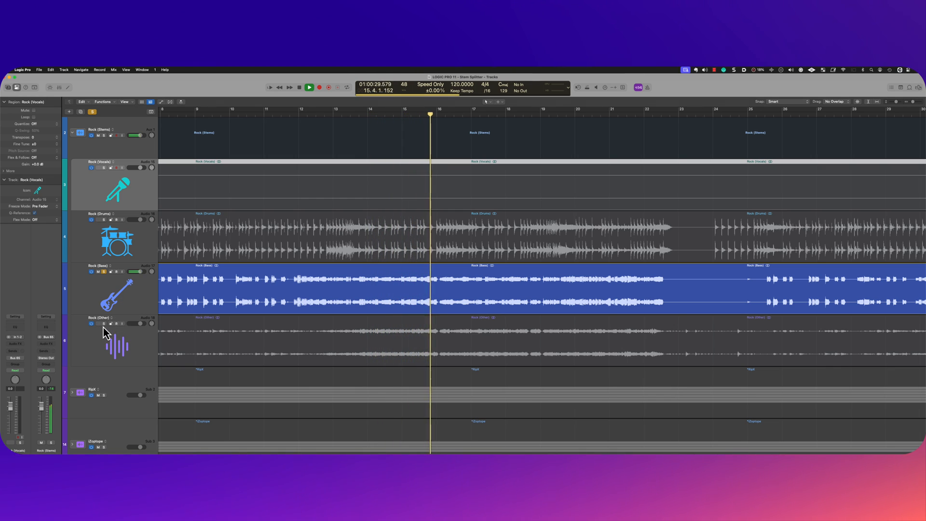
pyautogui.click(309, 87)
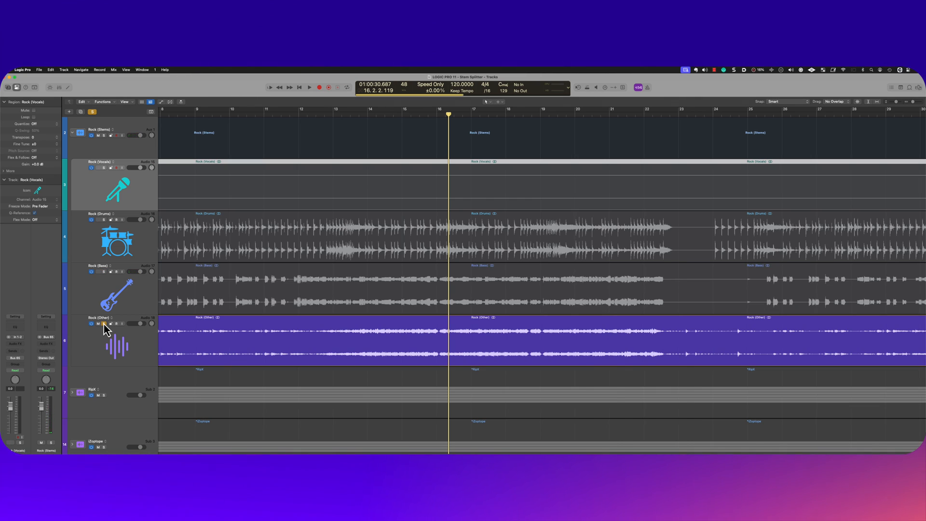
pyautogui.click(309, 87)
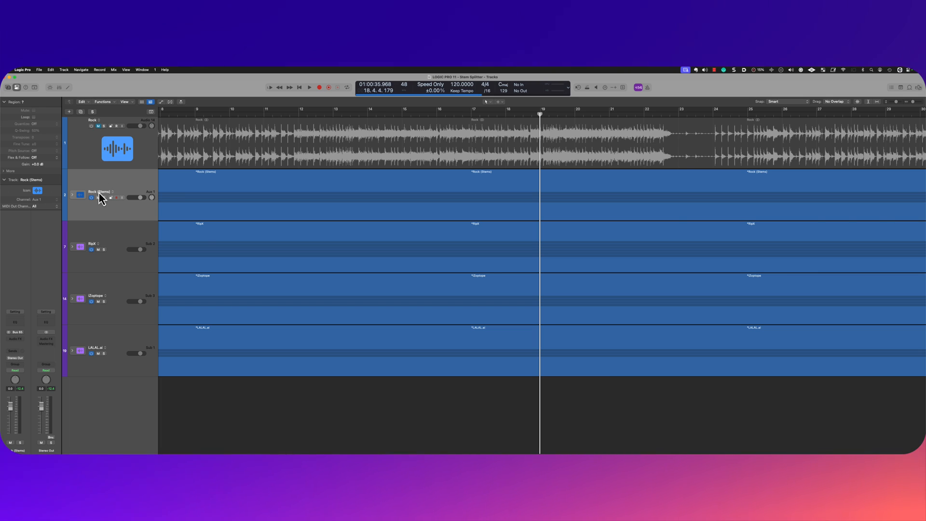
pyautogui.moveTo(72, 205)
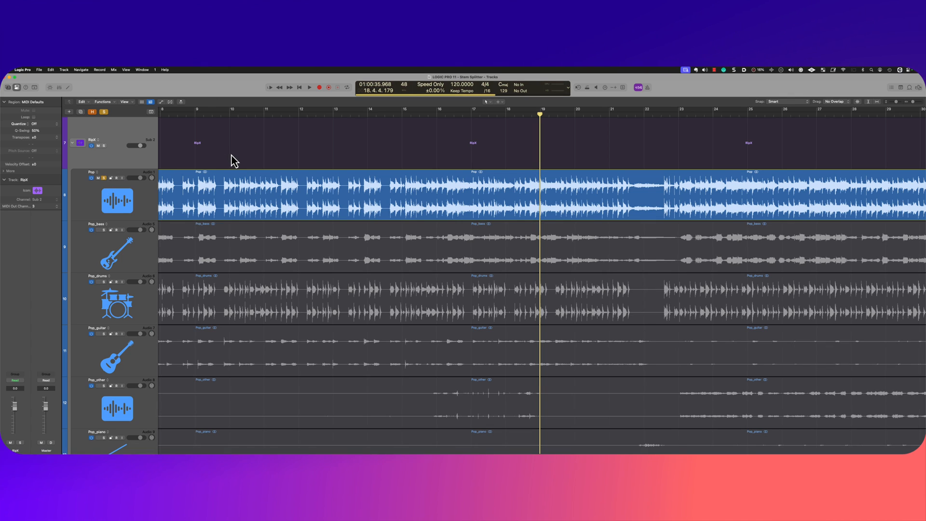
# - Solo the RipX folder to hear its Pop stems, then collapse the folders again
pyautogui.click(308, 87)
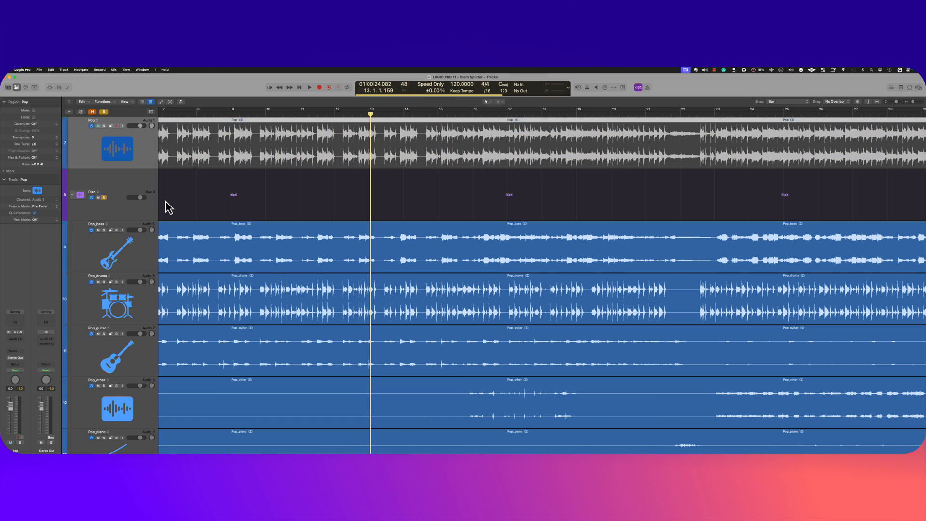
pyautogui.click(309, 86)
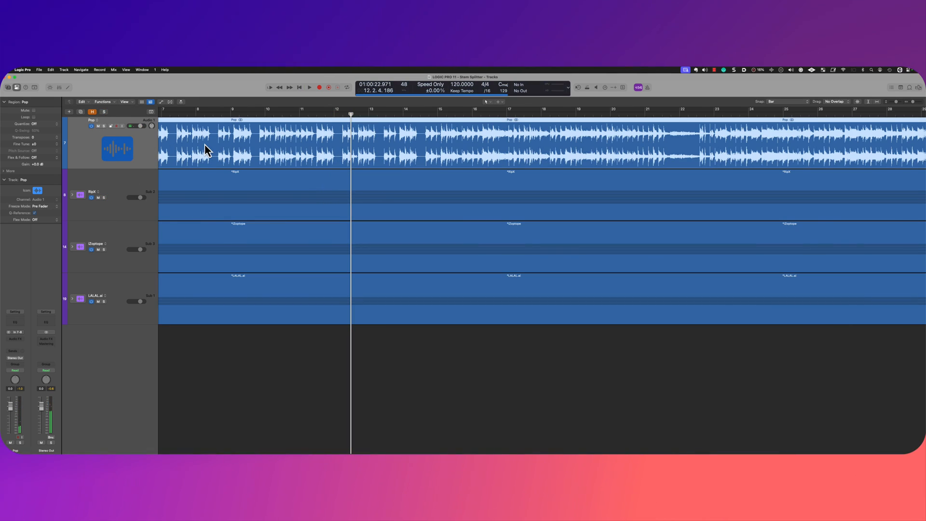
pyautogui.moveTo(256, 143)
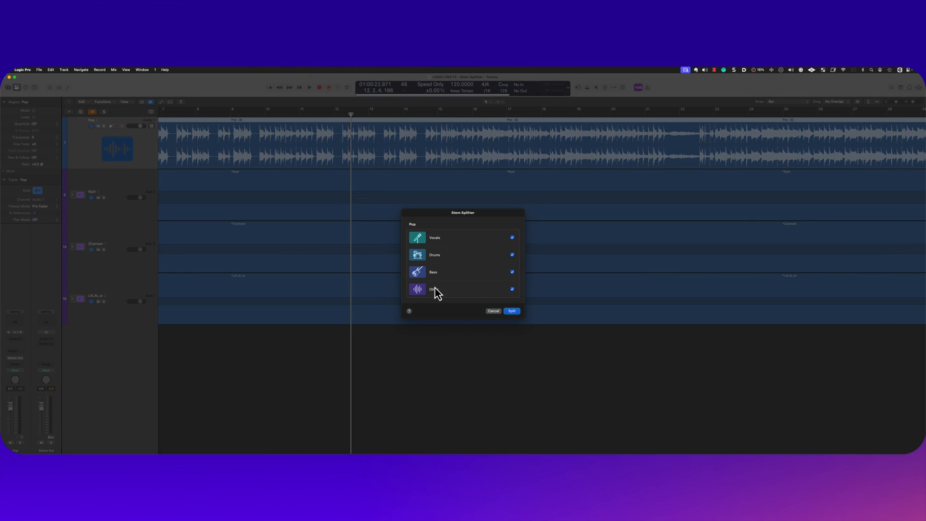
pyautogui.moveTo(513, 240)
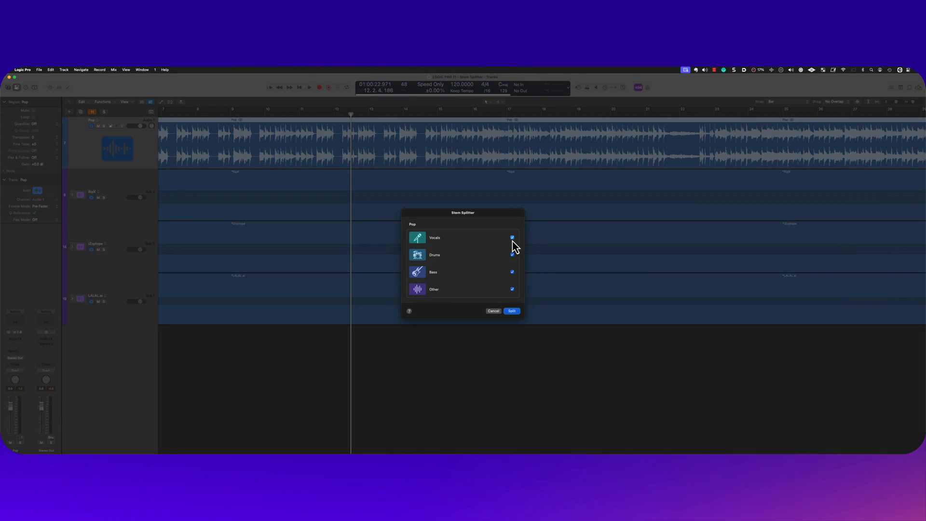
# - Uncheck Vocals and split the Pop song into drums, bass and other stems
pyautogui.click(512, 311)
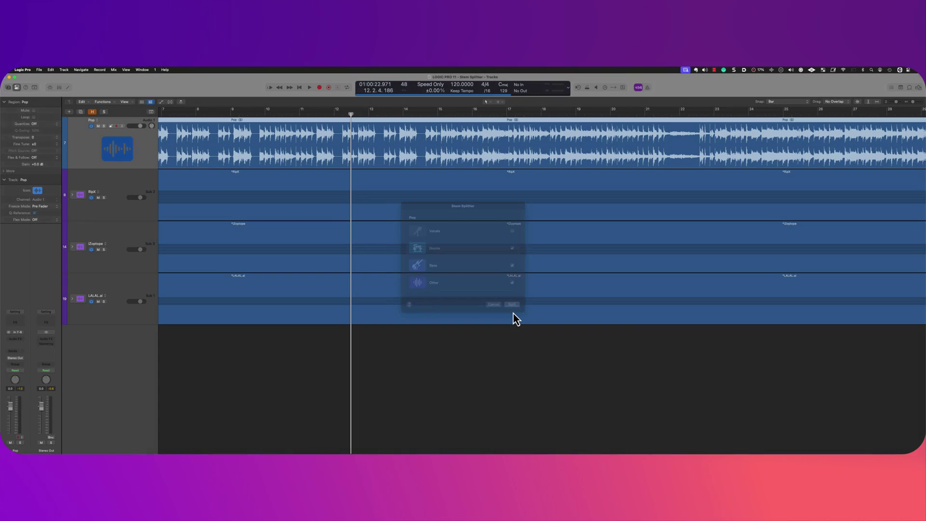
pyautogui.click(512, 304)
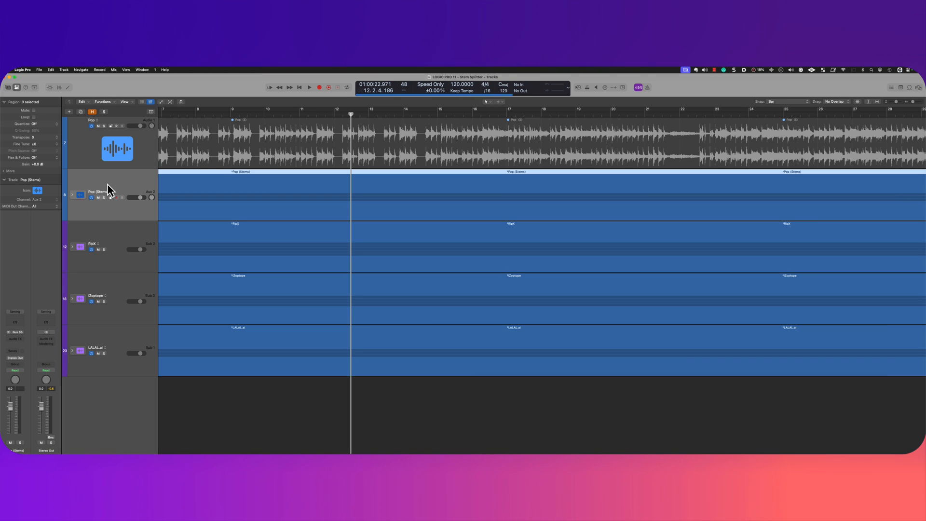
# - Rename the Pop (Stems) folder to 'Logic Pro Stem Splitter'
pyautogui.doubleClick(98, 191)
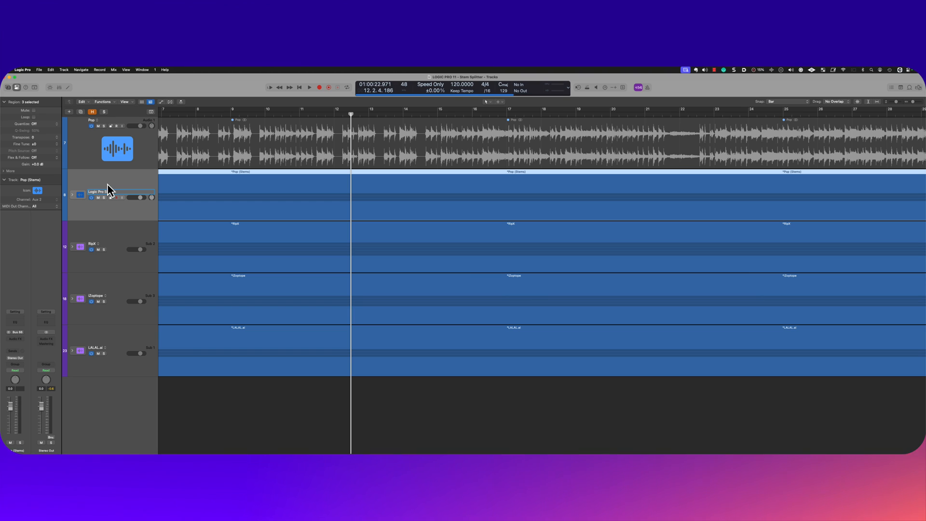
pyautogui.write('Logic Pro Stem Splitter')
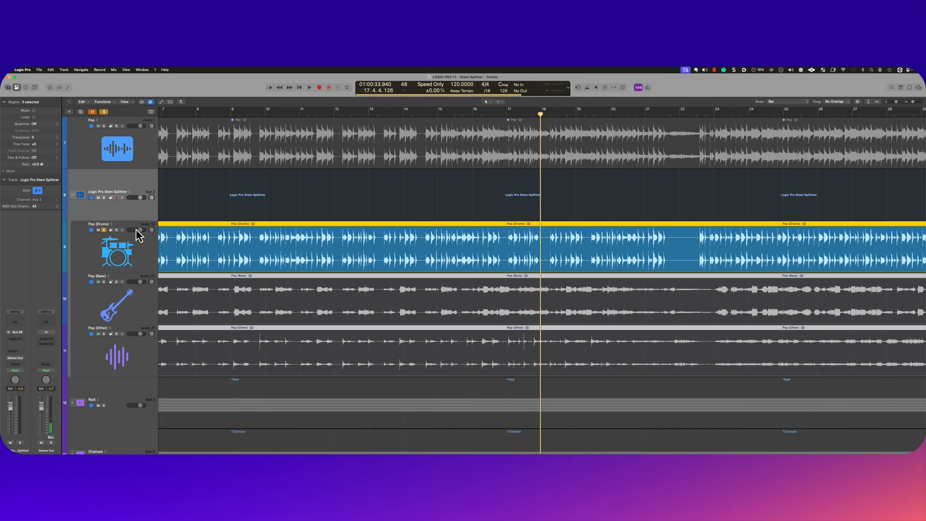
# - Solo and play the Pop drums and other stems for comparison, then collapse the RipX folder
pyautogui.click(264, 112)
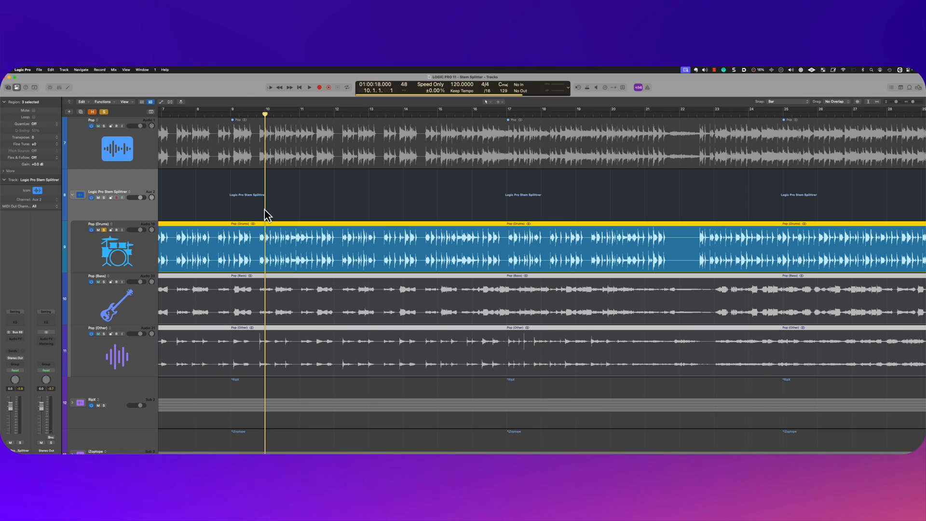
pyautogui.click(309, 87)
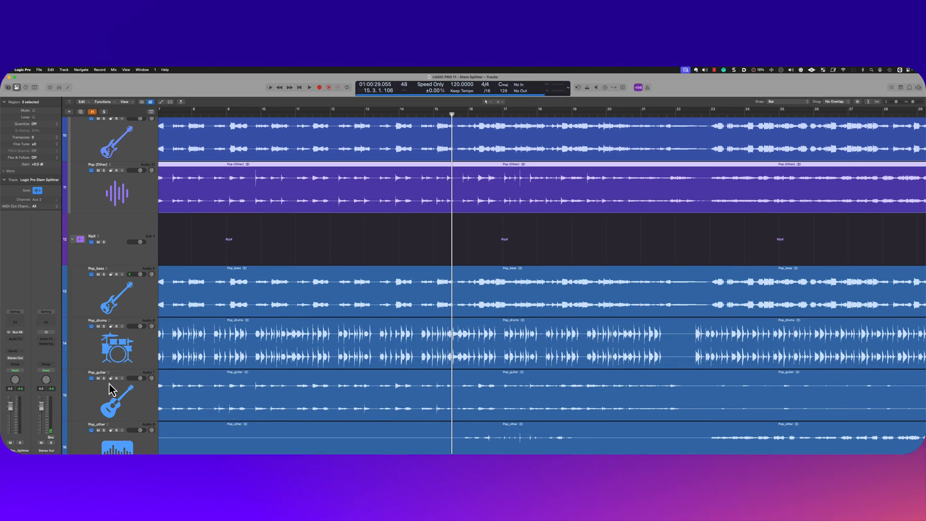
pyautogui.scroll(-3)
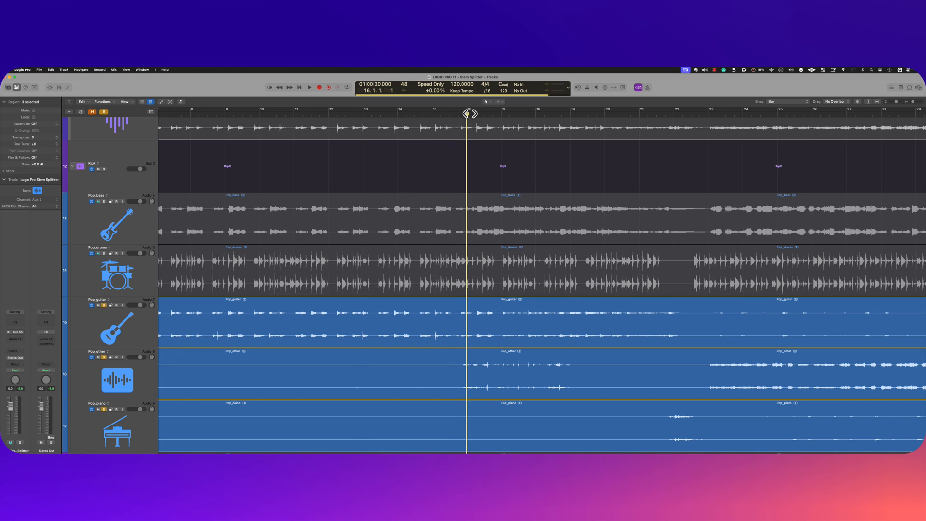
pyautogui.click(310, 86)
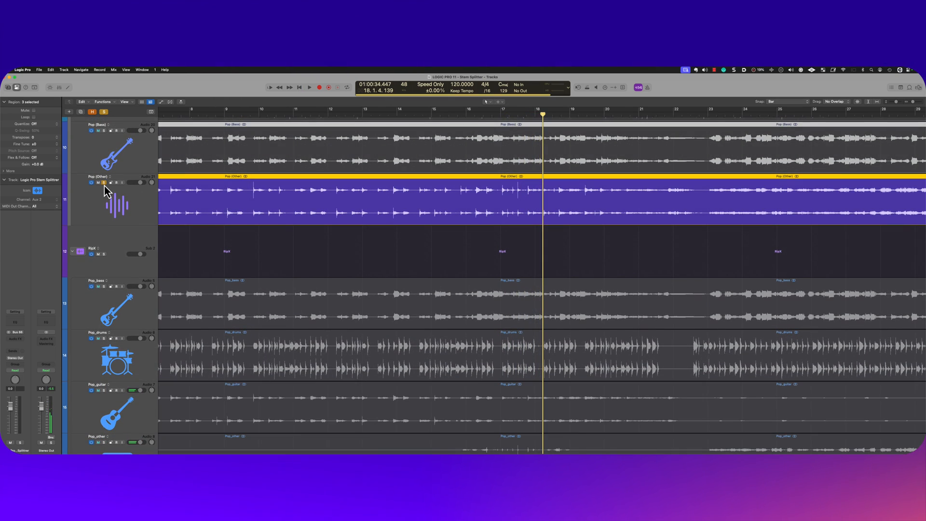
pyautogui.click(309, 87)
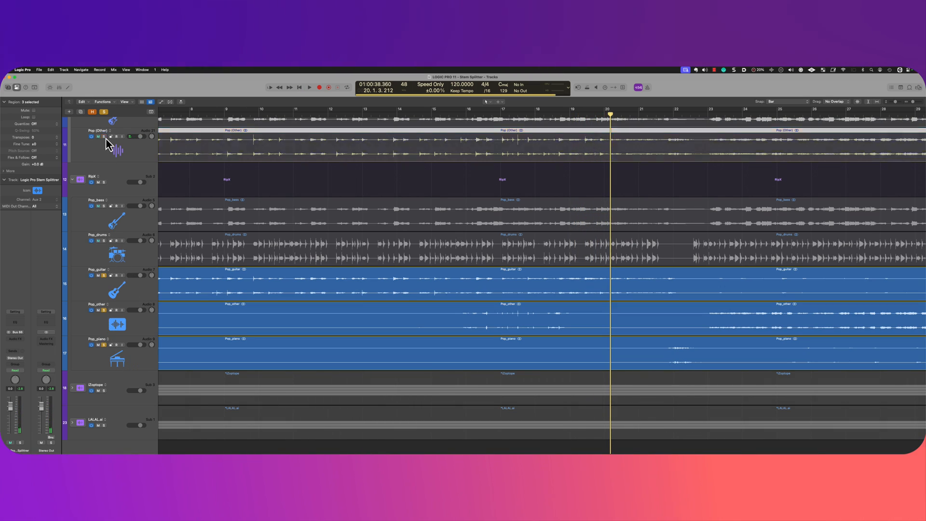
pyautogui.click(308, 87)
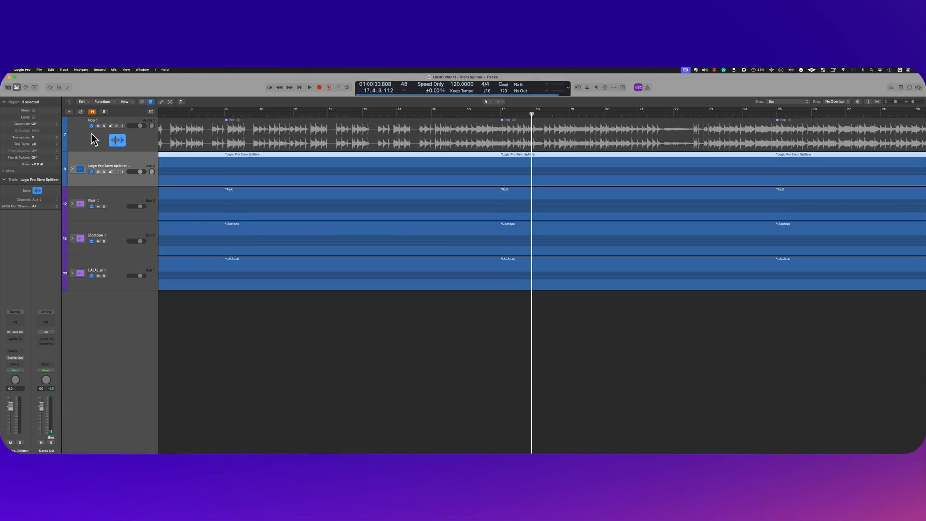
# - Select the RipX folder track before moving on to Electro Pop
pyautogui.click(116, 141)
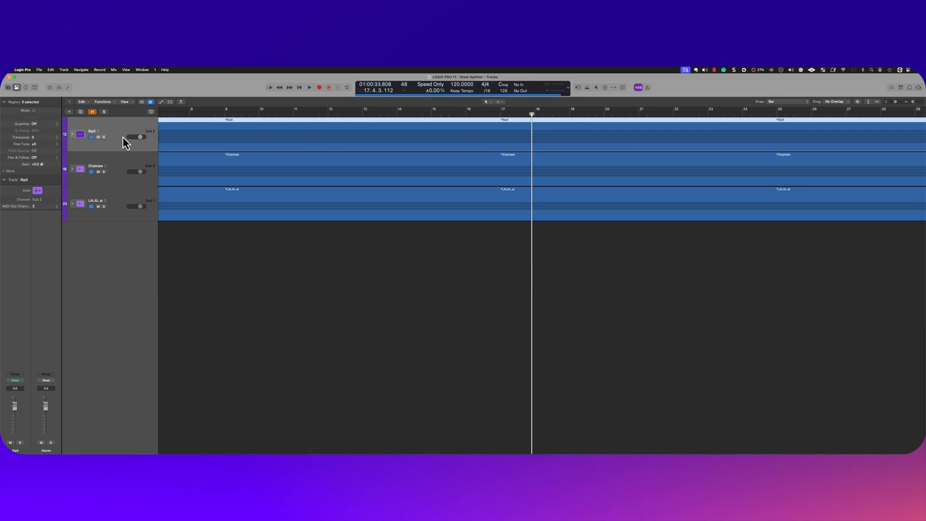
pyautogui.moveTo(73, 139)
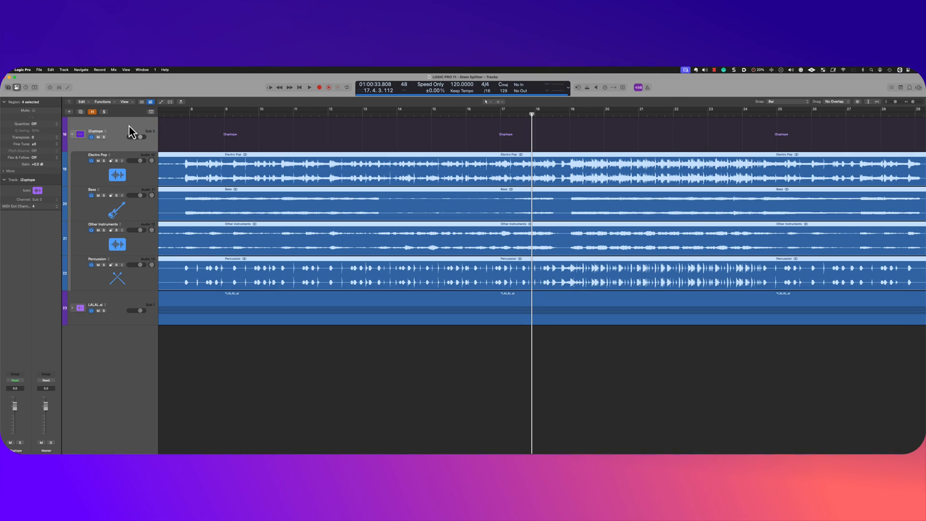
pyautogui.moveTo(103, 172)
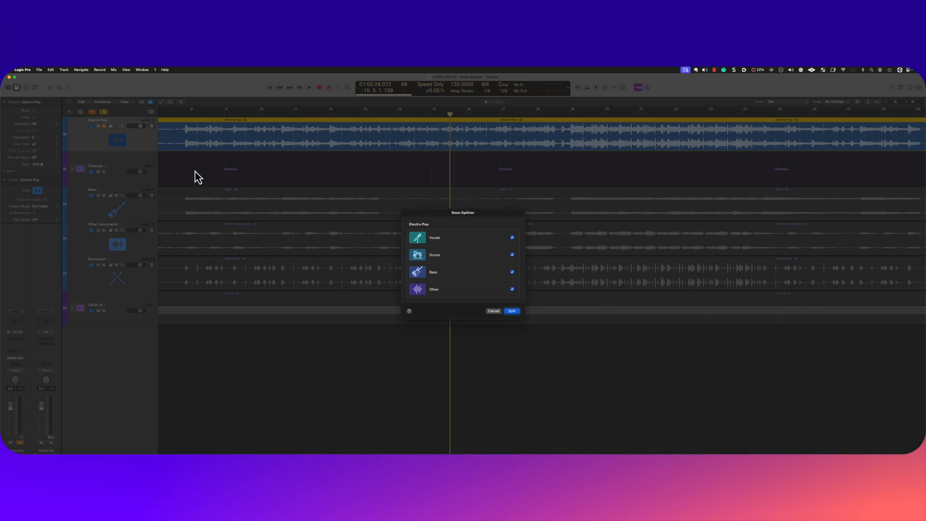
# - Split Electro Pop into four stems in a new LOGIC PRO folder
pyautogui.click(511, 311)
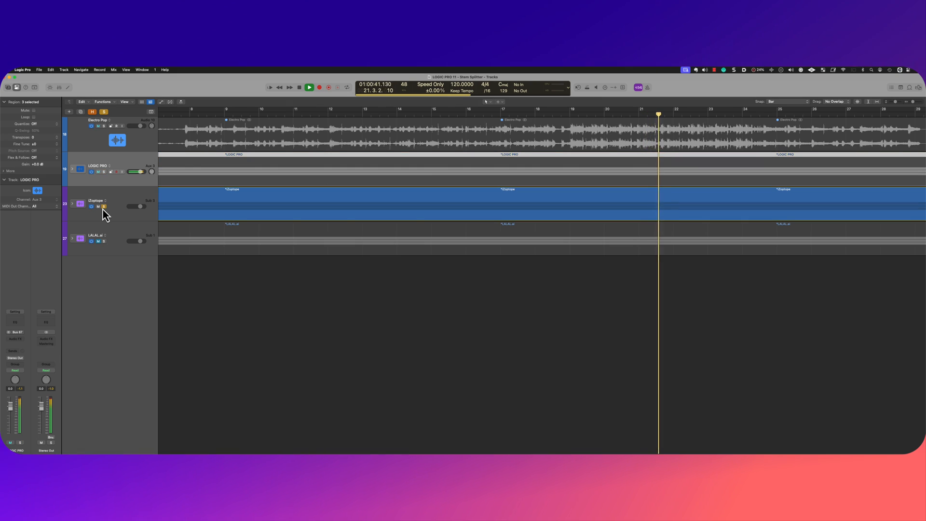
pyautogui.click(310, 87)
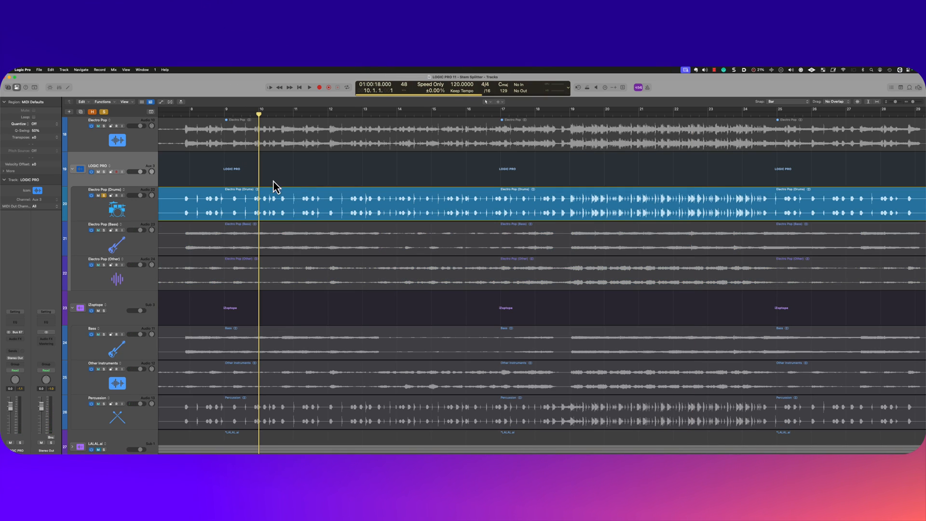
pyautogui.click(313, 87)
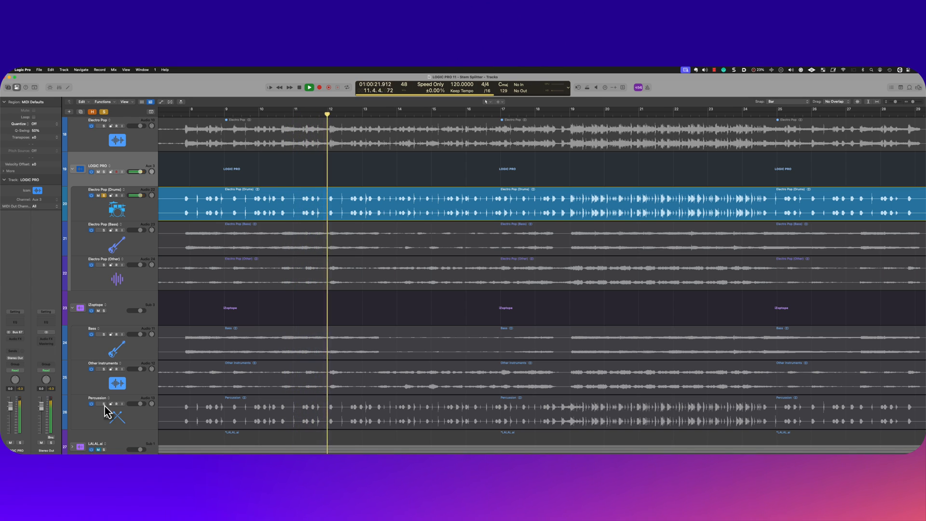
pyautogui.click(100, 403)
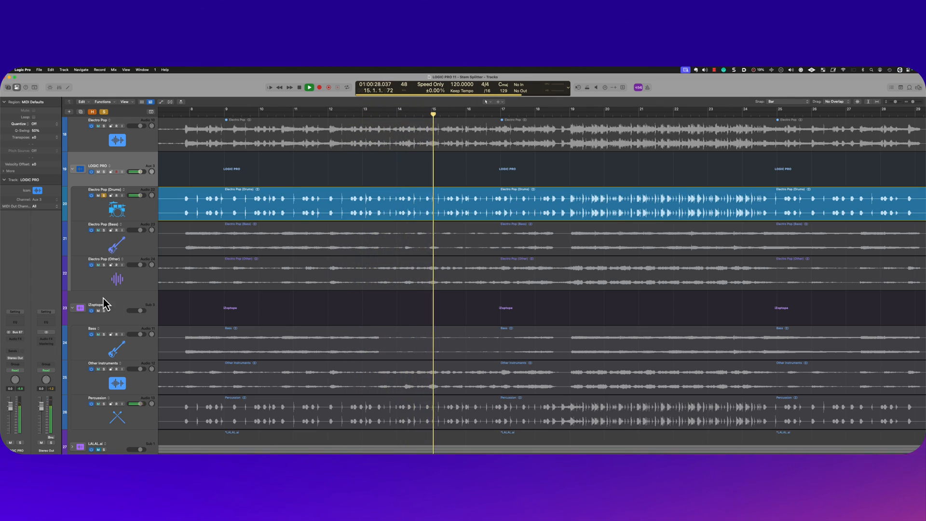
pyautogui.click(101, 404)
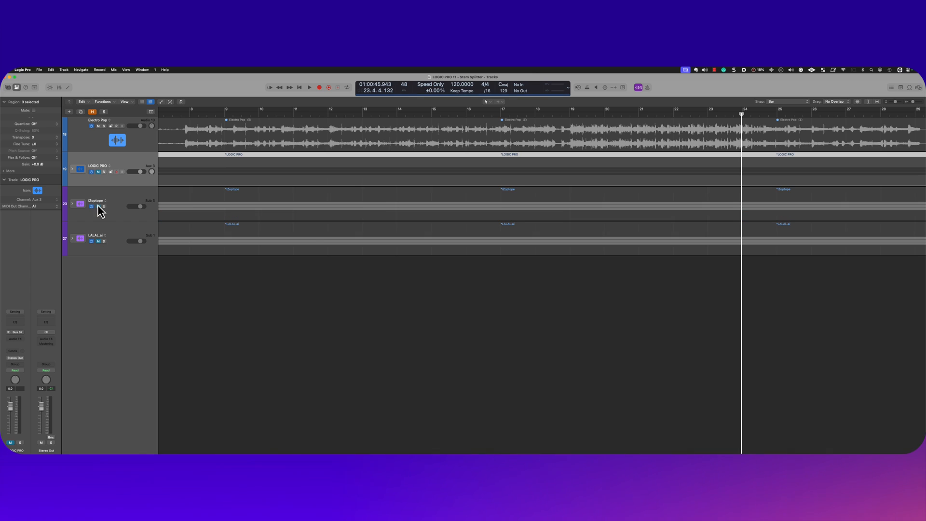
# - Select the iZotope folder track beneath Electro Pop
pyautogui.click(101, 123)
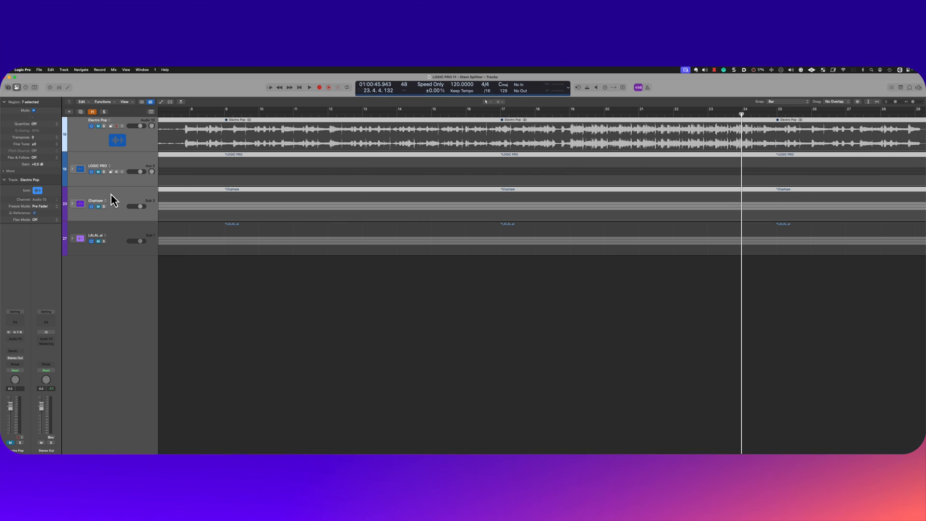
pyautogui.moveTo(93, 190)
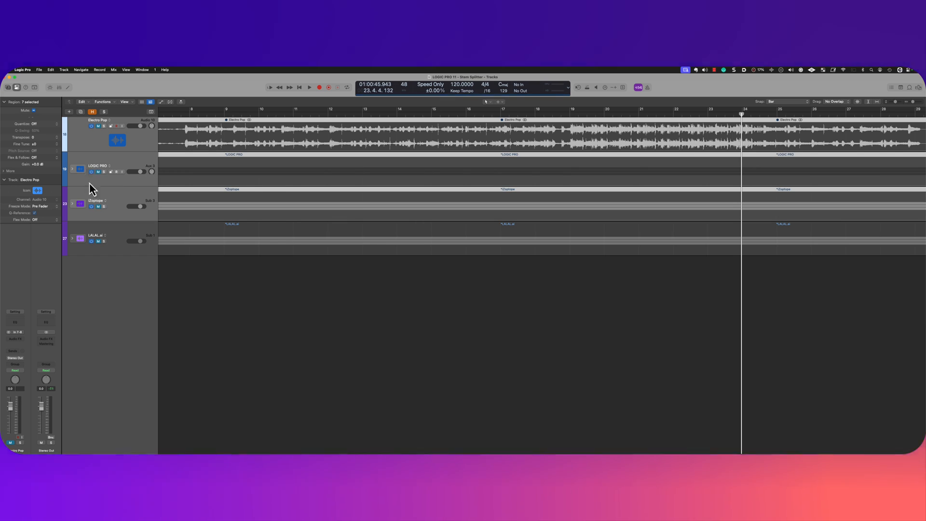
pyautogui.moveTo(95, 216)
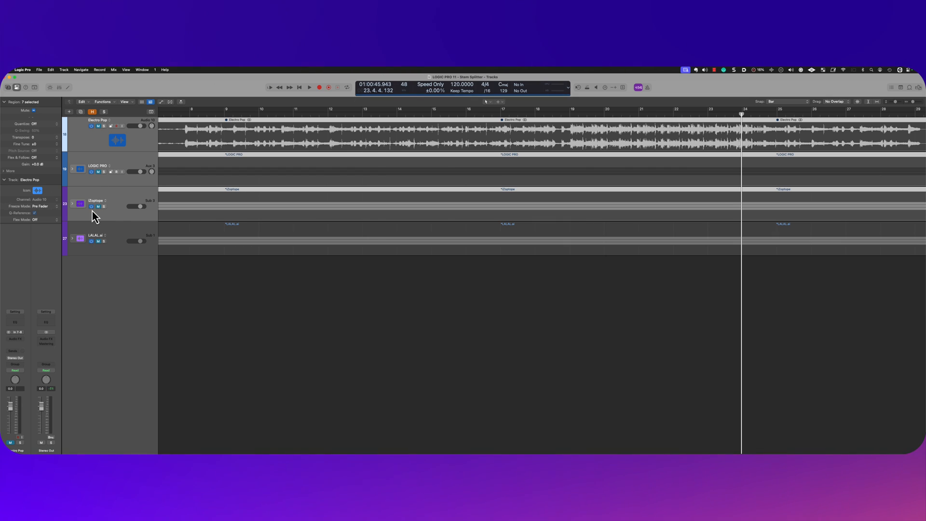
pyautogui.moveTo(120, 150)
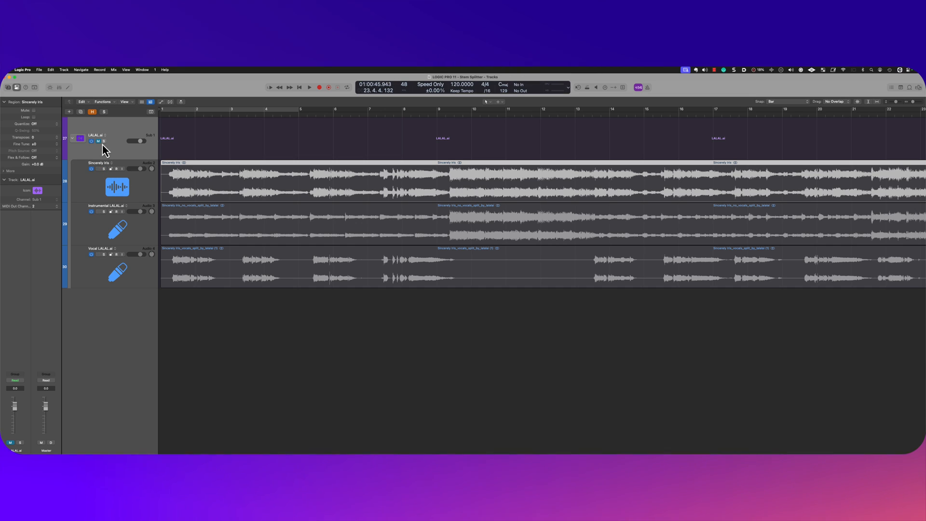
# - Audition the LALAL.ai vocal stem and run Stem Splitter on Sincerely Iris with all four stems
pyautogui.click(102, 169)
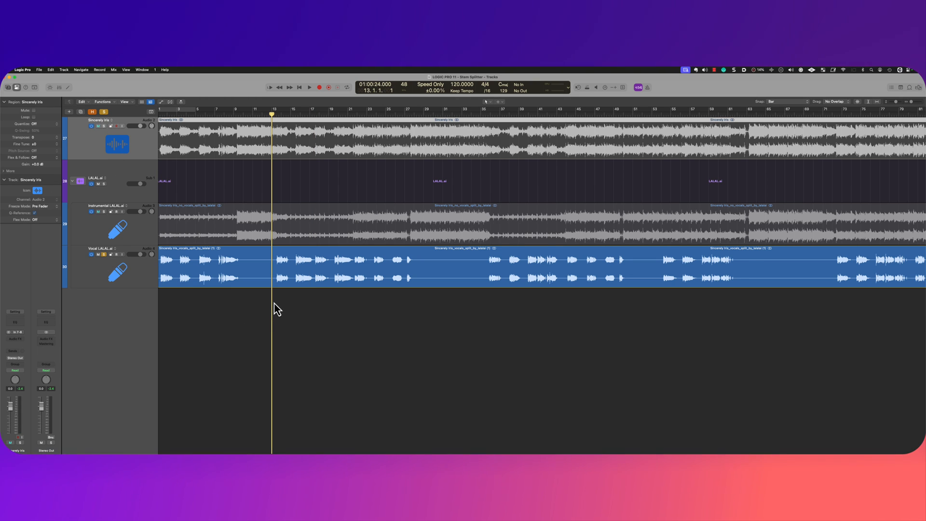
pyautogui.click(309, 87)
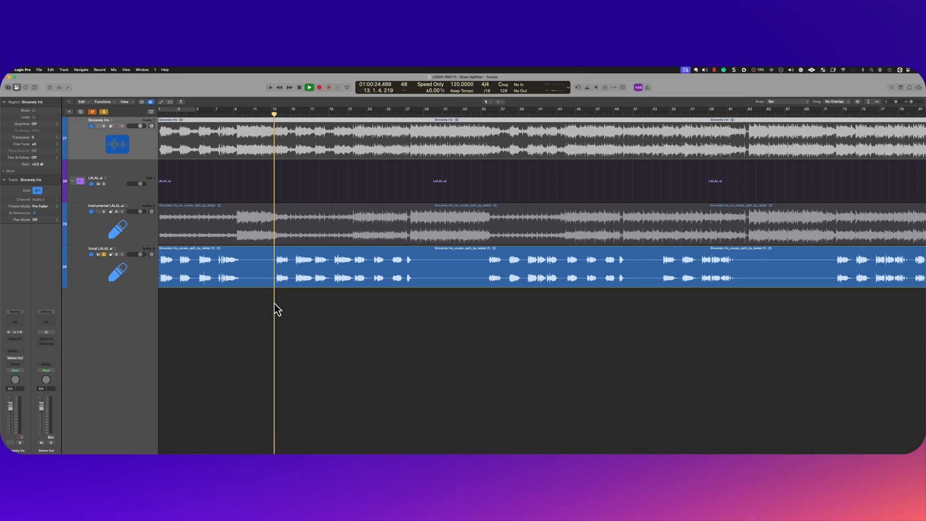
pyautogui.click(307, 87)
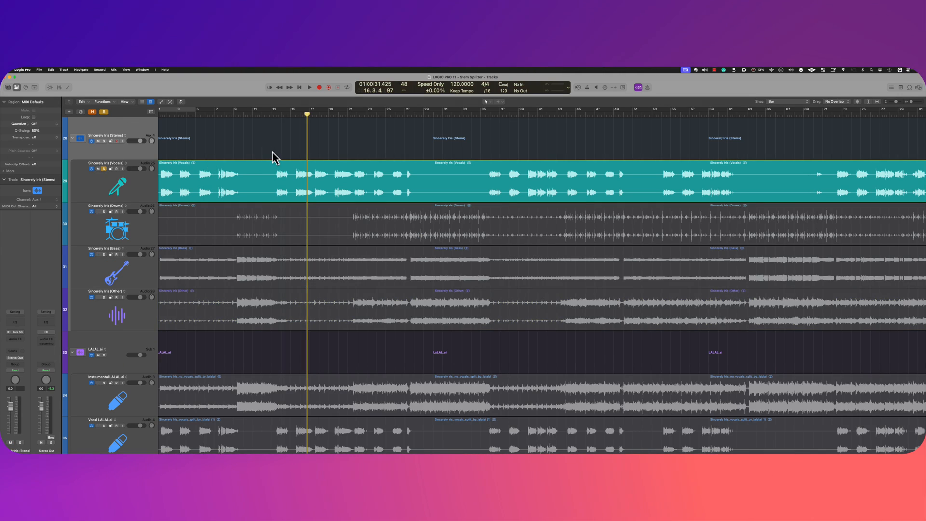
# - Audition the LALAL.ai vocal and Sincerely Iris drums stems, then collapse both stem folders
pyautogui.click(310, 87)
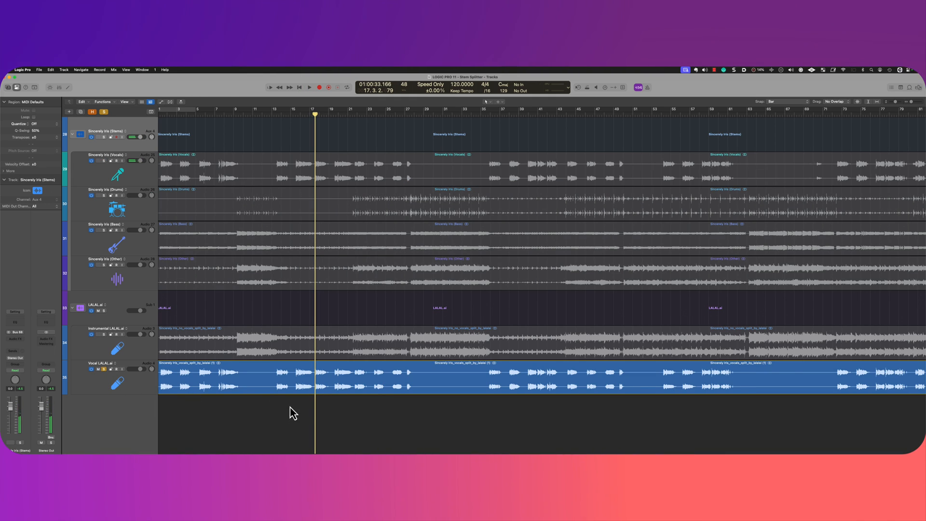
pyautogui.click(309, 87)
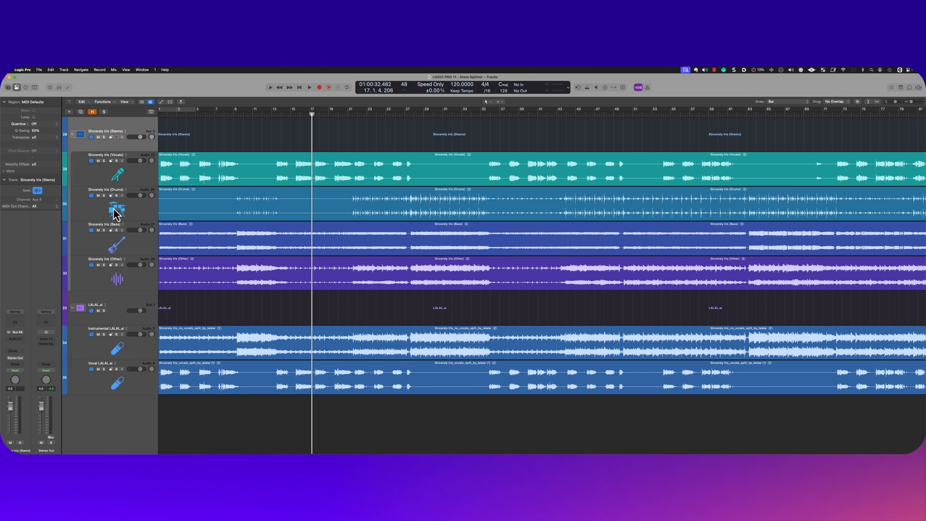
pyautogui.click(105, 195)
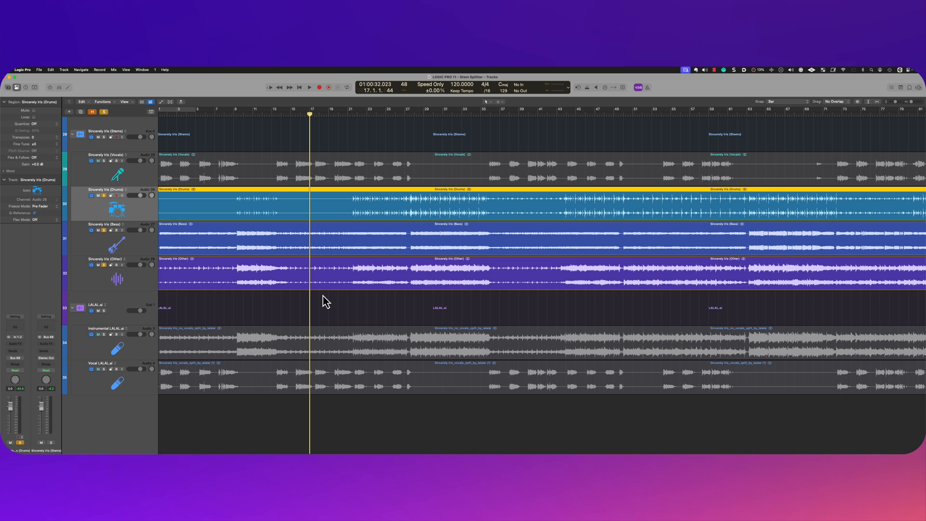
pyautogui.moveTo(331, 304); pyautogui.dragTo(373, 434)
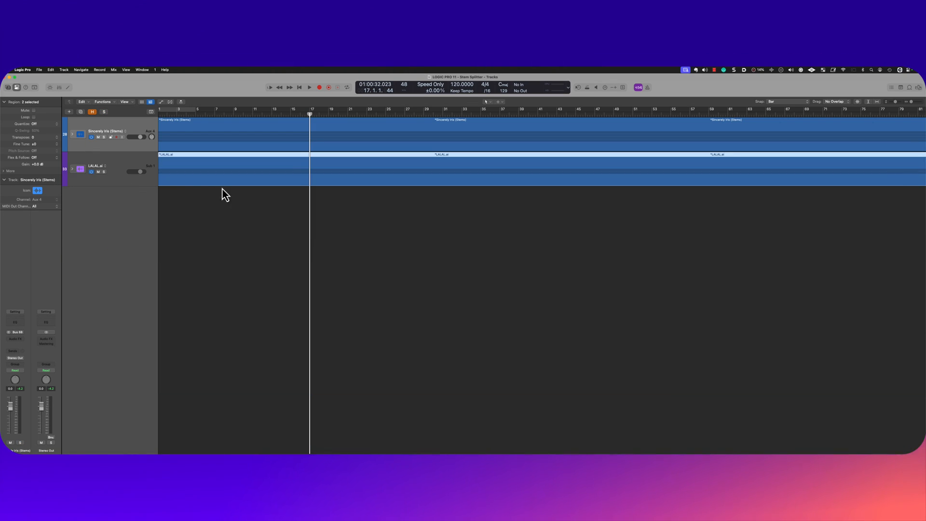
# - Add the 44th Street Long Apple Loop on a new track and solo it for playback
pyautogui.click(910, 87)
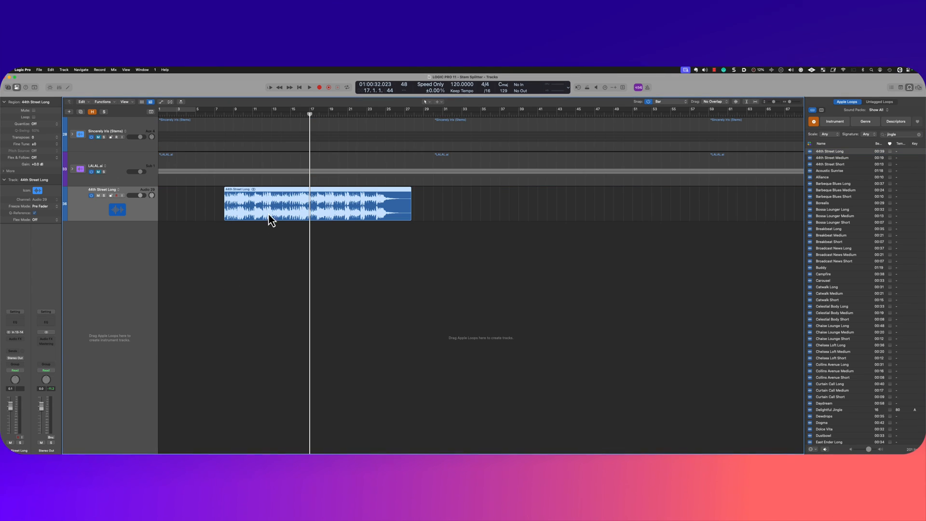
pyautogui.click(103, 195)
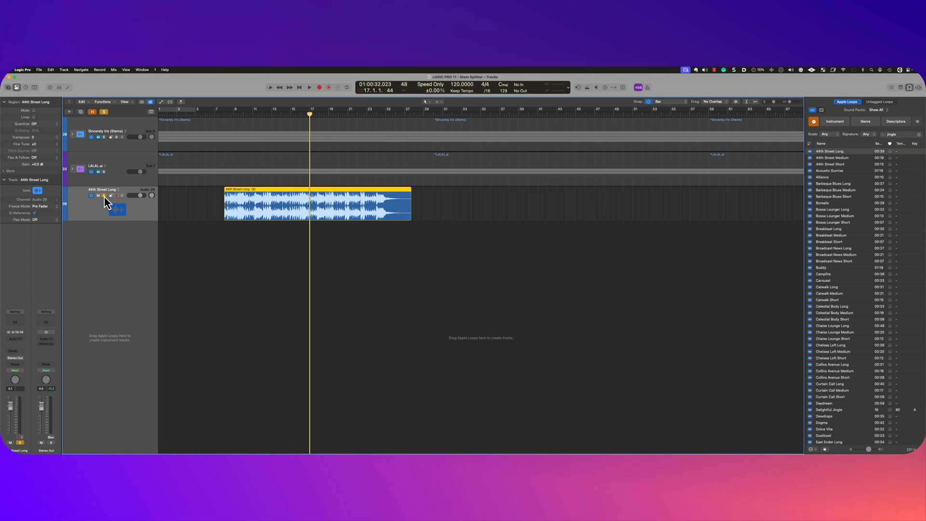
pyautogui.click(307, 87)
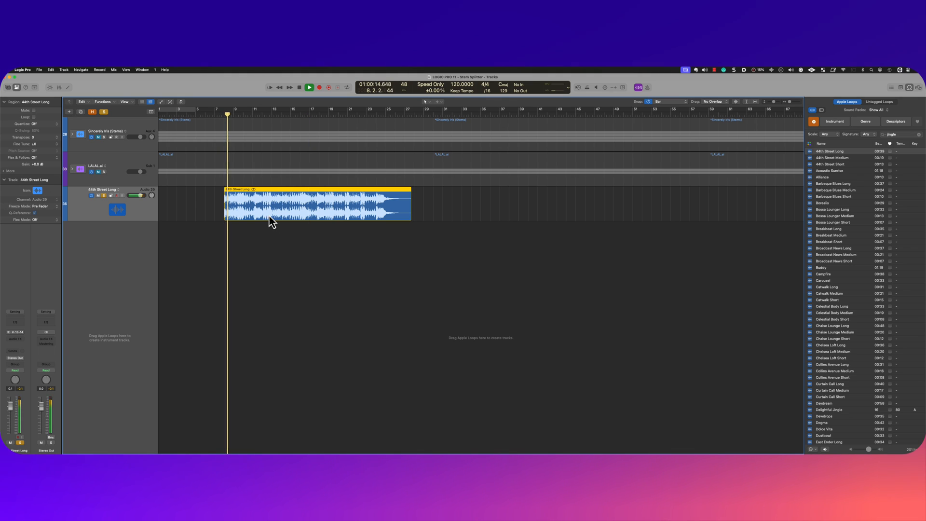
# - Split only Drums from the 44th Street Long loop, then mute the original loop track
pyautogui.rightClick(272, 219)
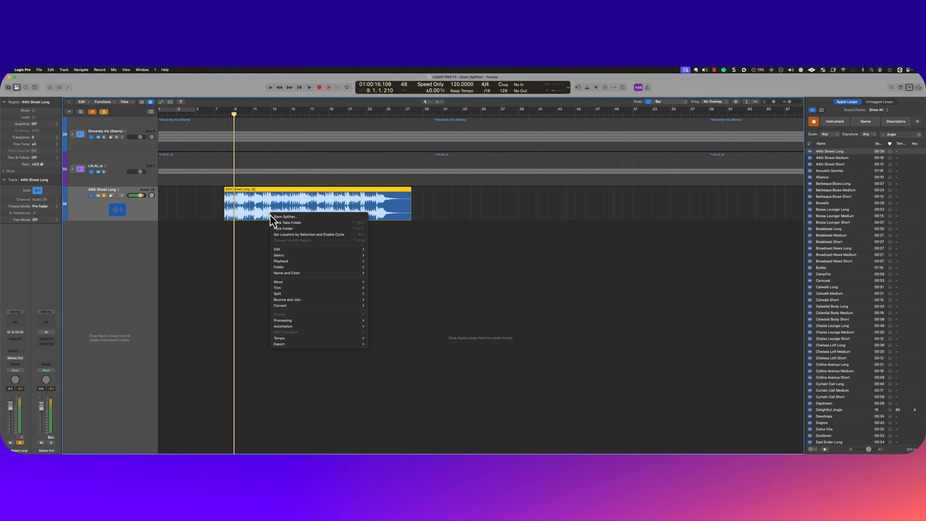
pyautogui.click(285, 216)
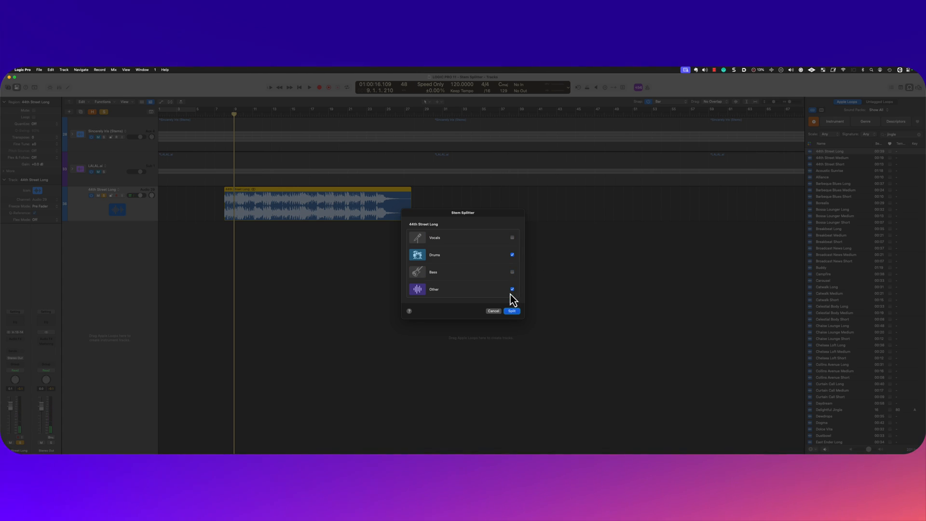
pyautogui.click(511, 289)
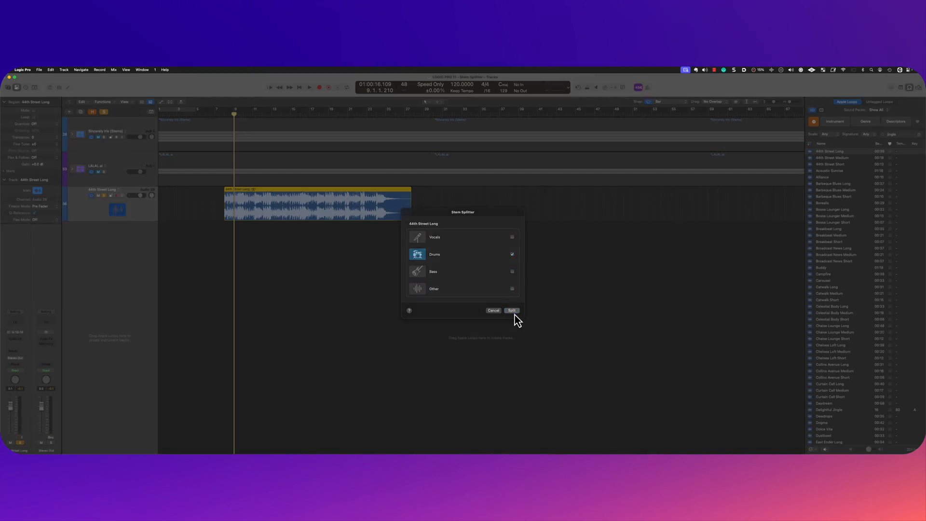
pyautogui.click(511, 311)
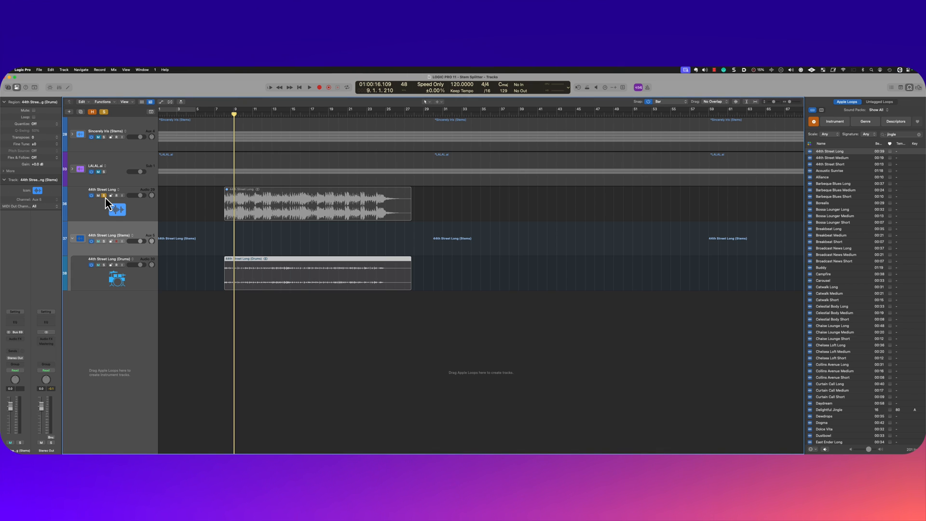
pyautogui.click(326, 274)
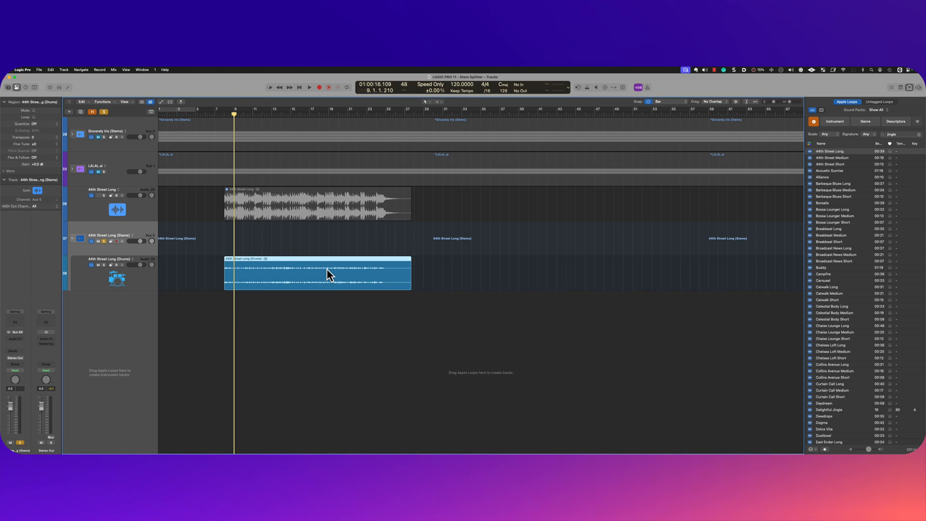